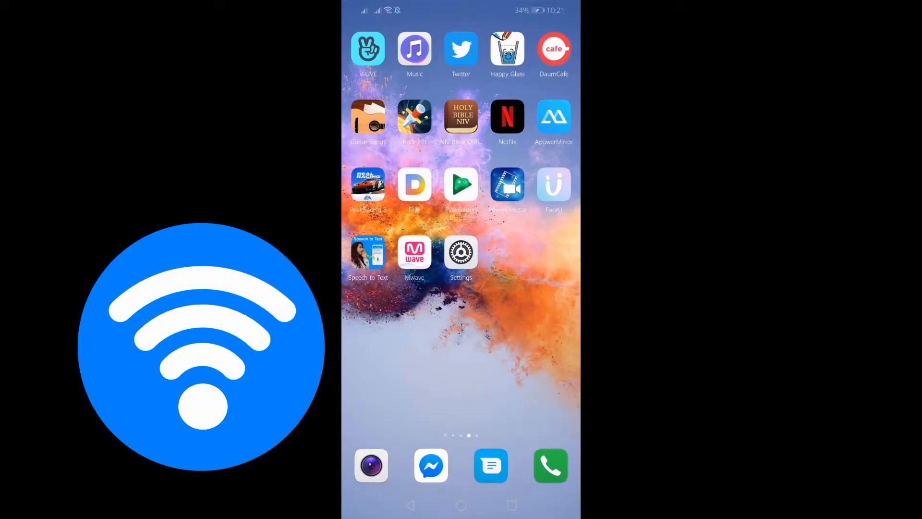
- Open Android Settings, confirm Wi-Fi is on and connected, and return to the settings list
left_click(460, 253)
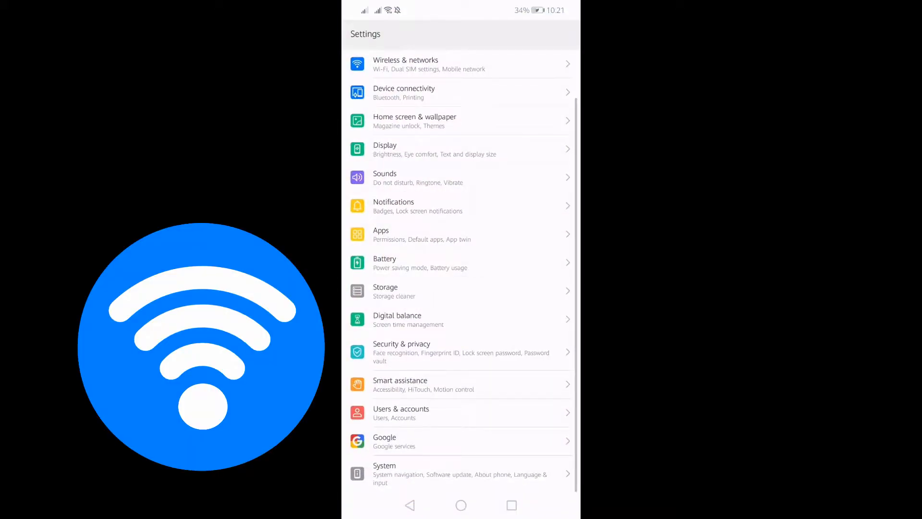
left_click(460, 64)
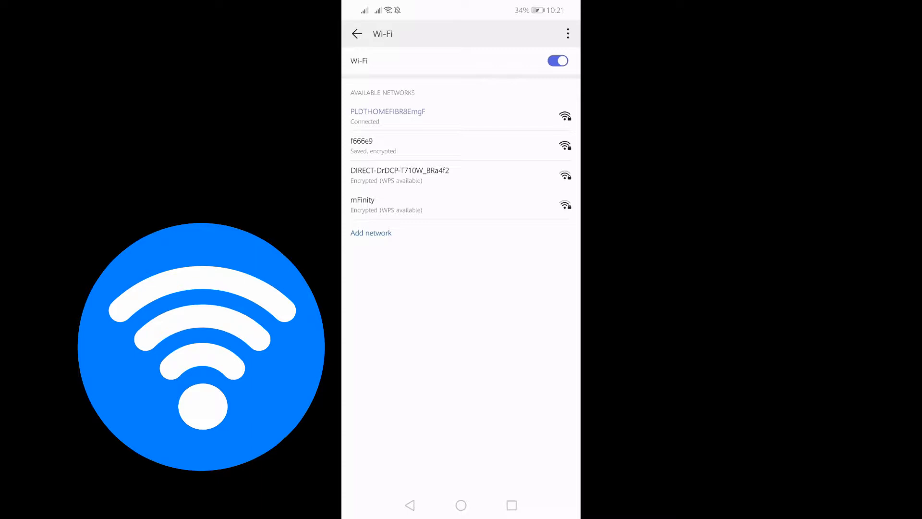
left_click(357, 34)
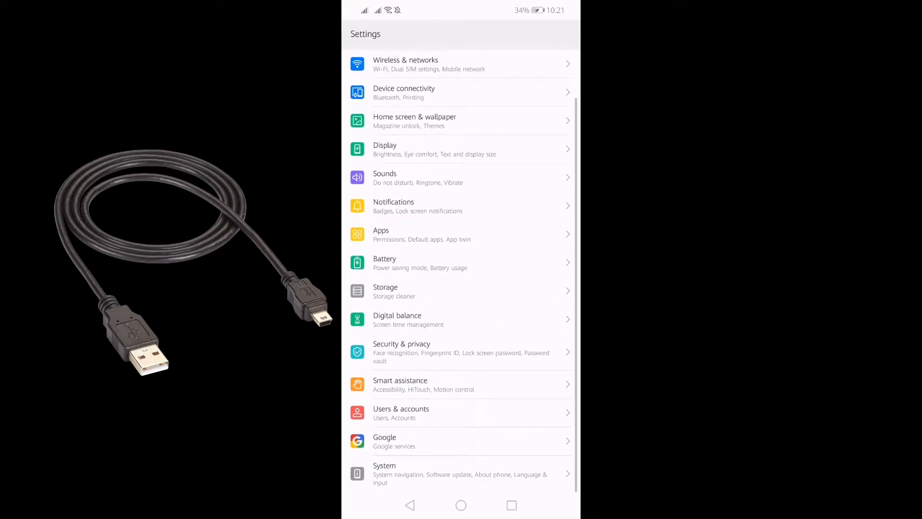
- Enable USB debugging in Developer options, then go back to the home screen
left_click(460, 474)
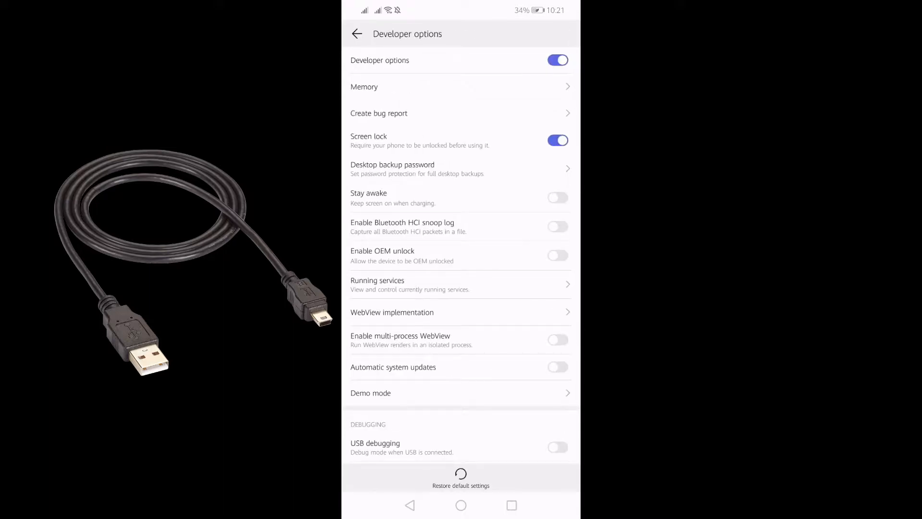
left_click(556, 447)
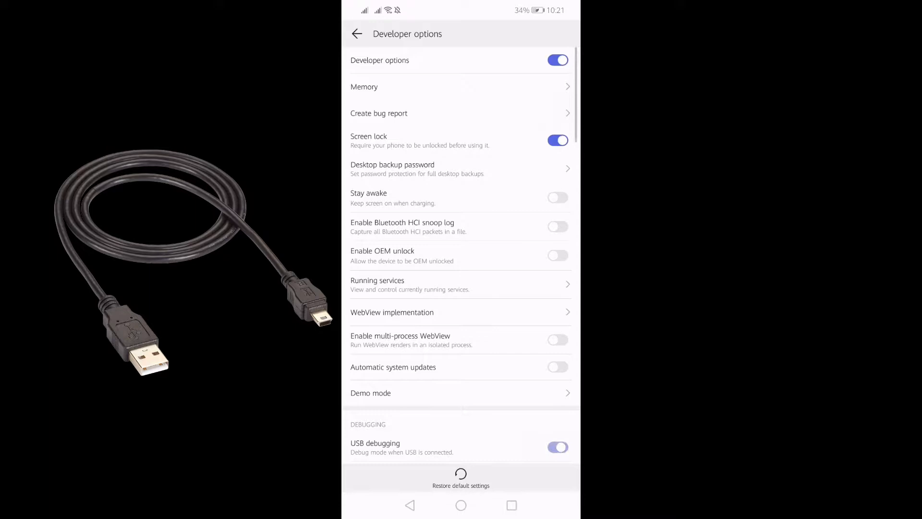
left_click(556, 447)
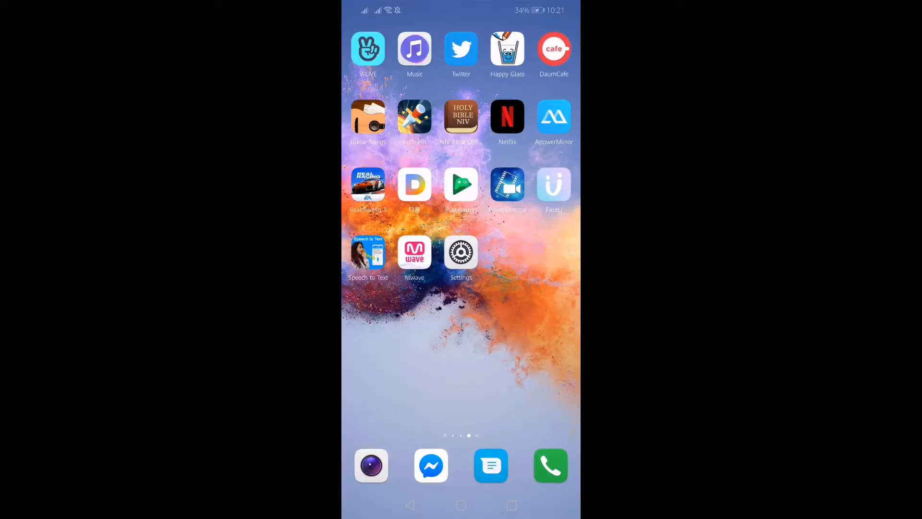
- Connect ApowerMirror to Apowersoft[ApowerTech PC 3] over Wi-Fi and start Phone Screen Mirroring
left_click(553, 116)
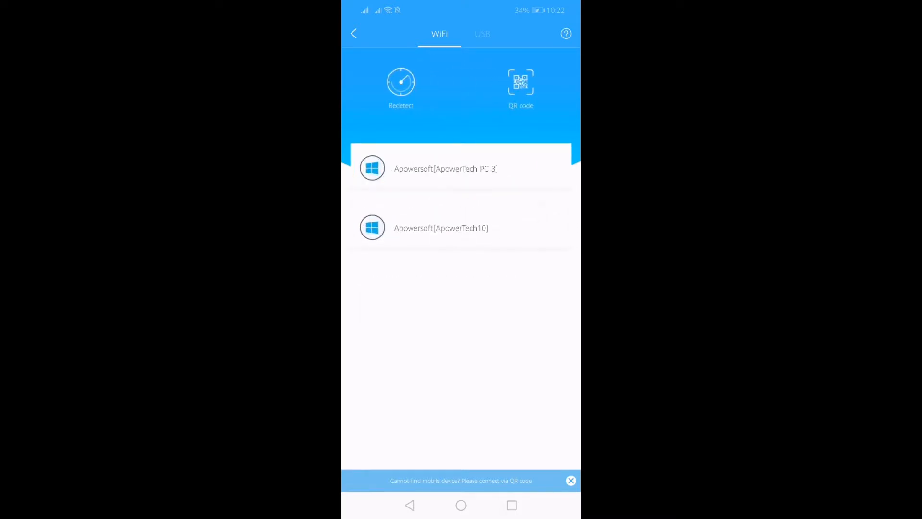
left_click(445, 168)
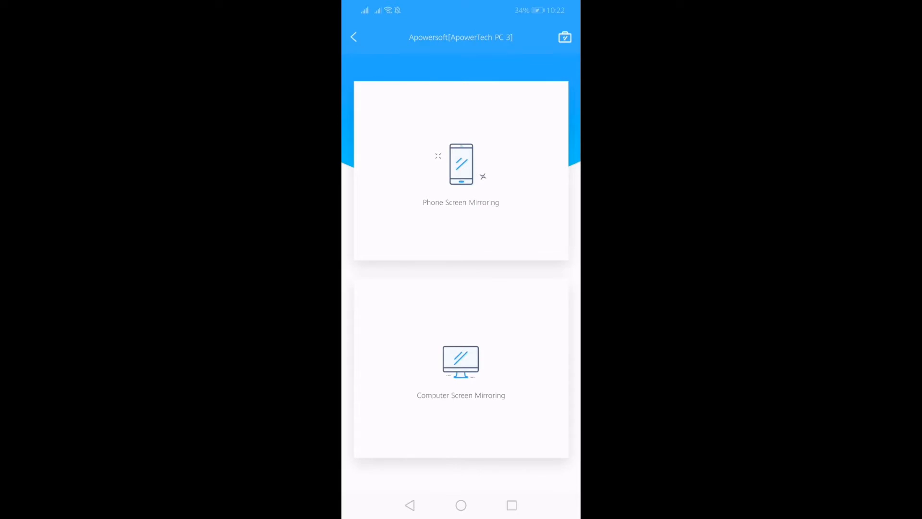
left_click(461, 170)
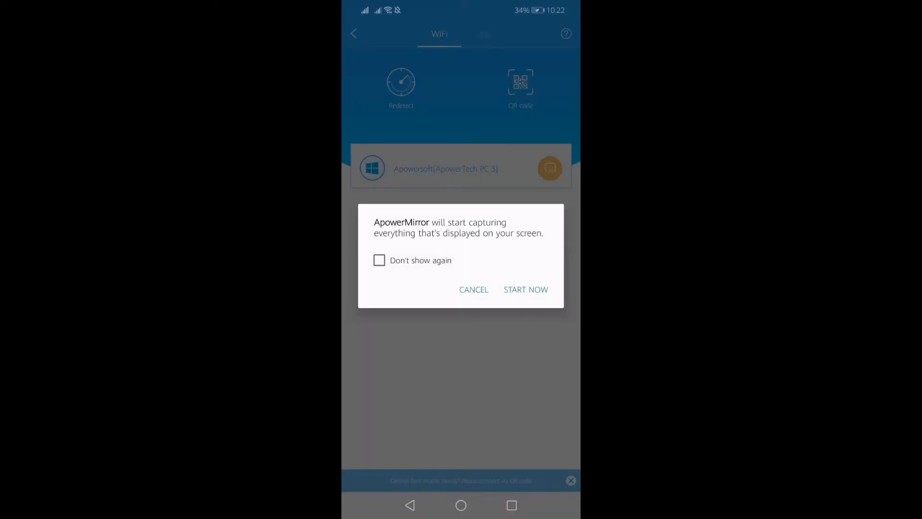
left_click(473, 289)
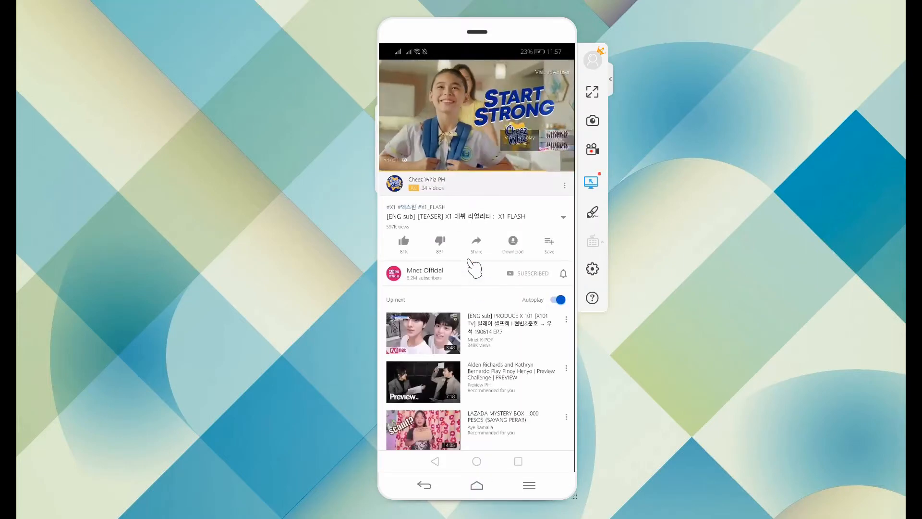
- Leave the YouTube video and show the phone's home screen in the ApowerMirror desktop window
left_click(476, 484)
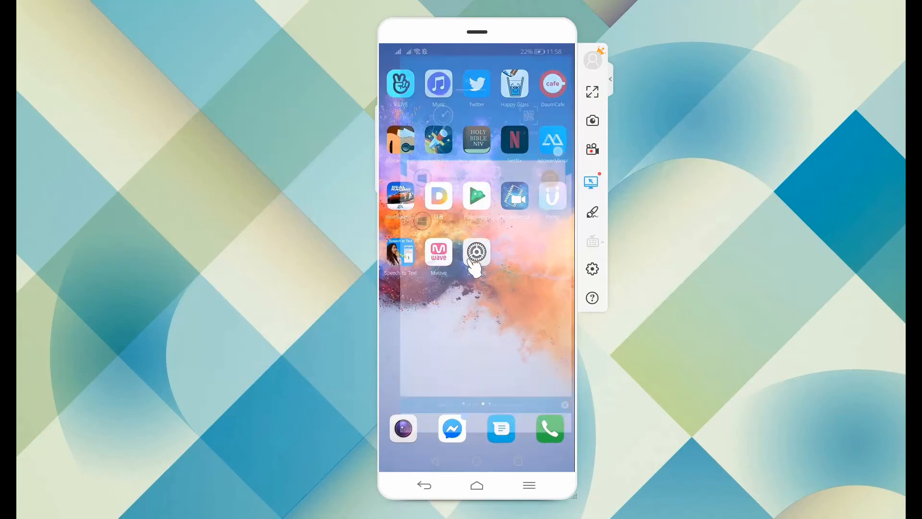